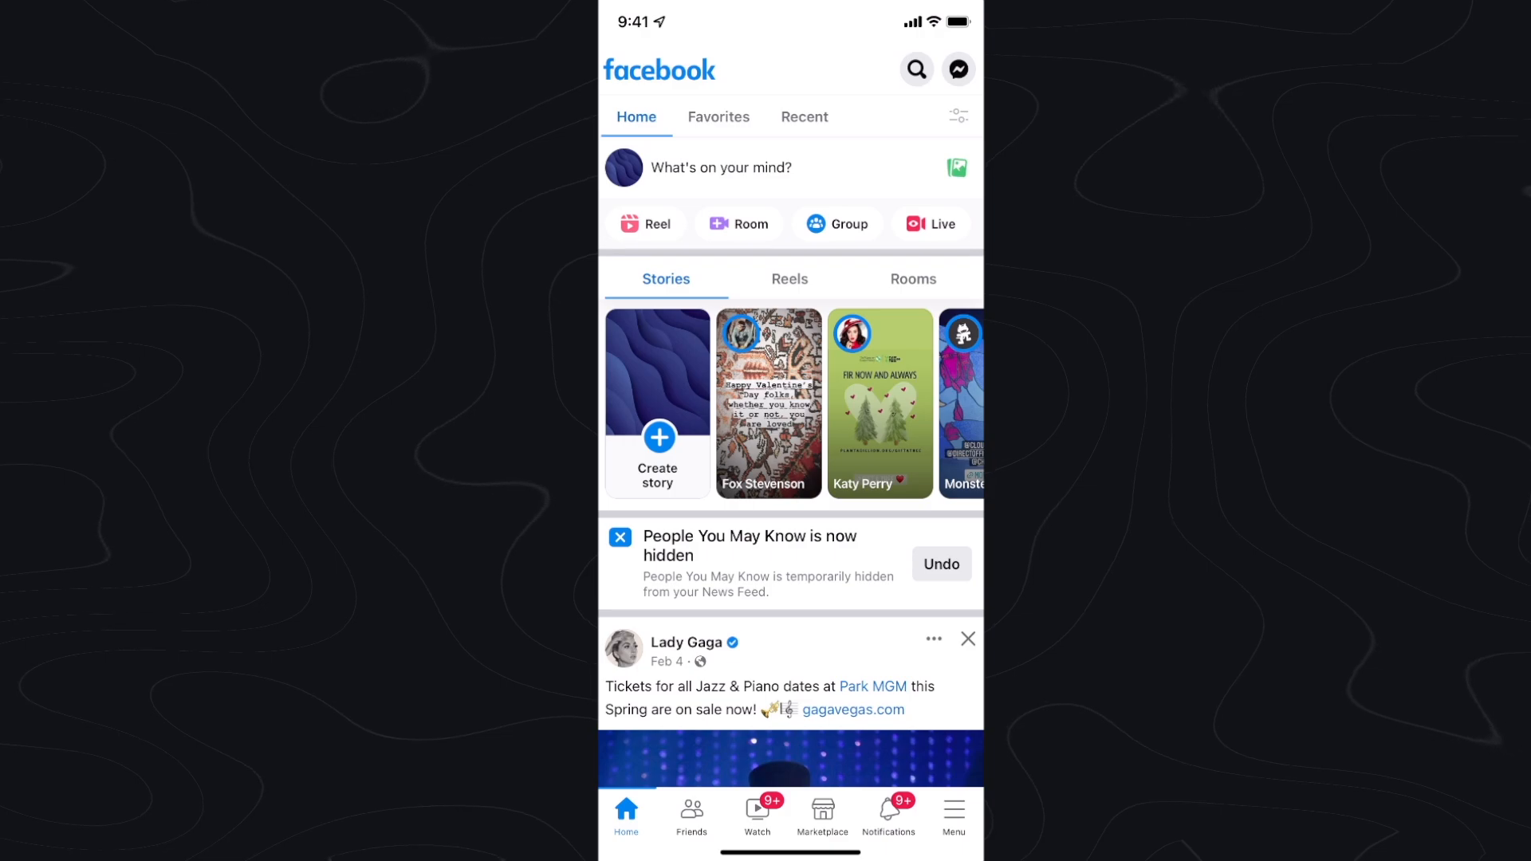
mouse_move(689, 493)
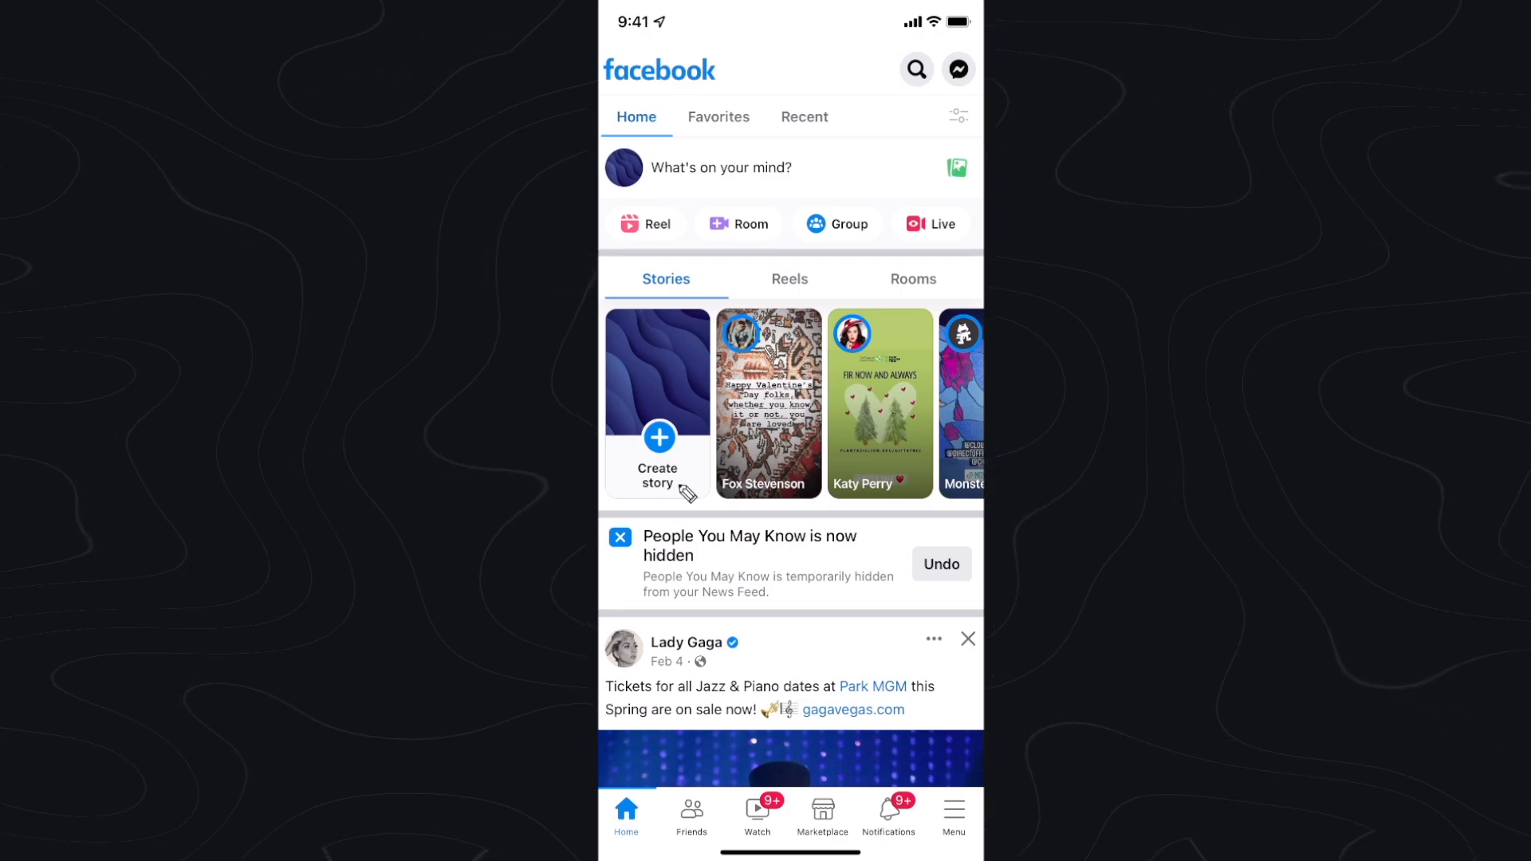
mouse_move(772, 241)
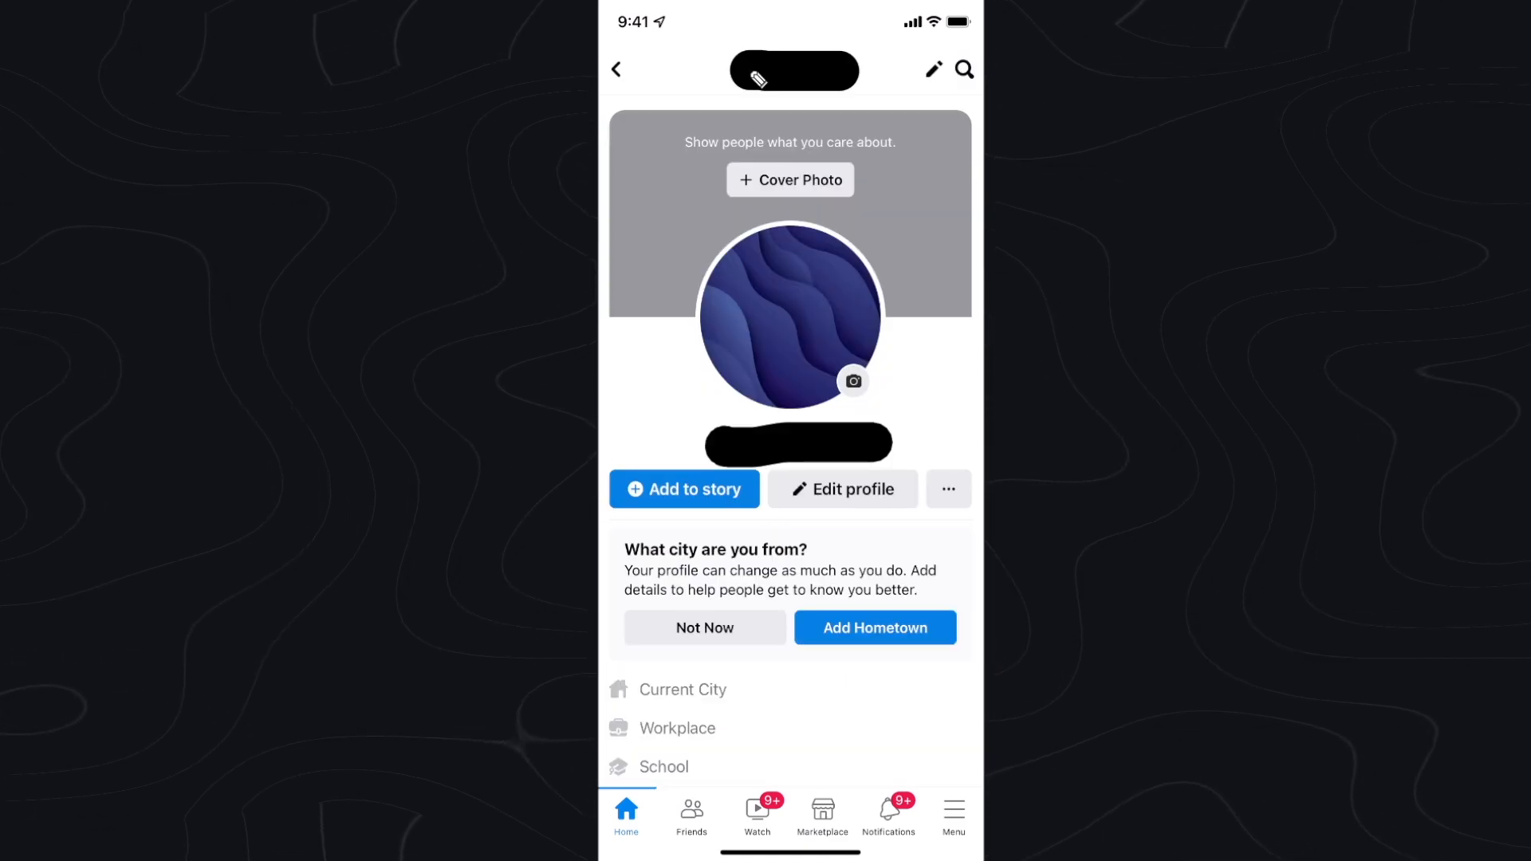
mouse_move(799, 221)
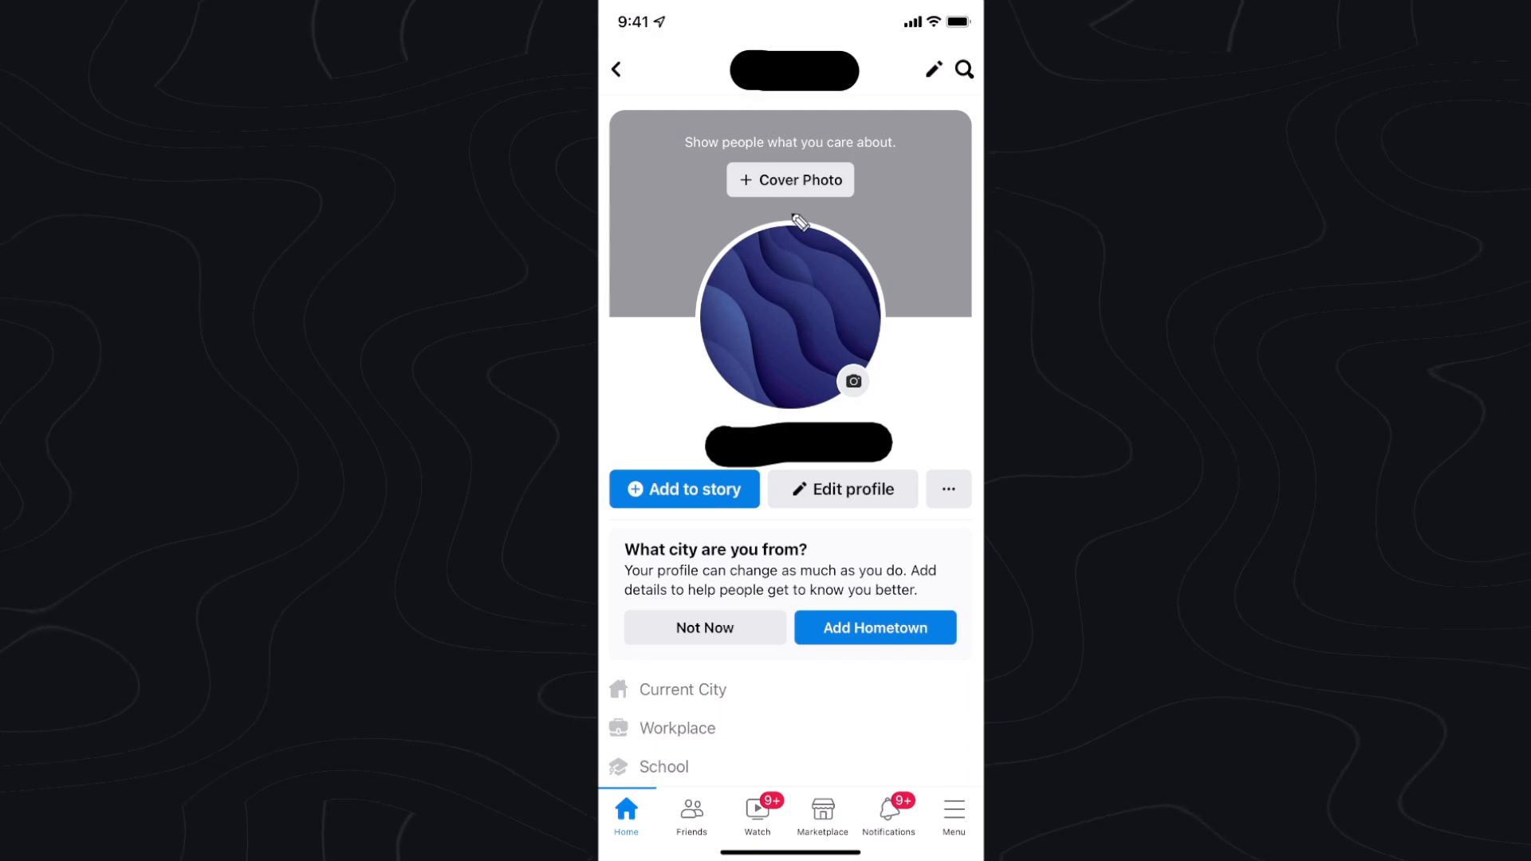
mouse_move(916, 496)
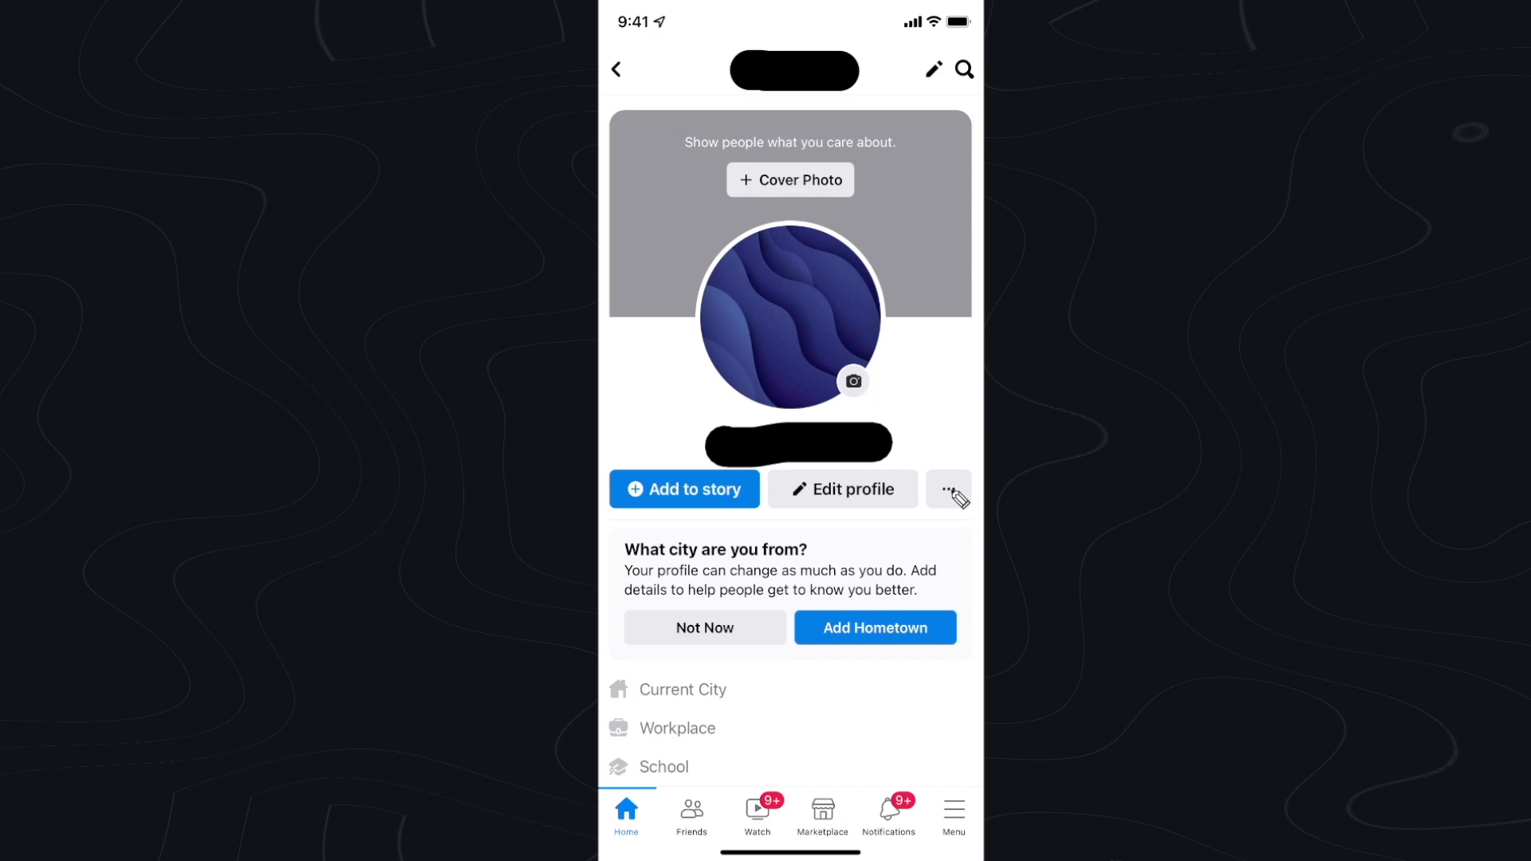
View 'Your Profile link' with your username in the profile options, then go back to Home
left_click(946, 490)
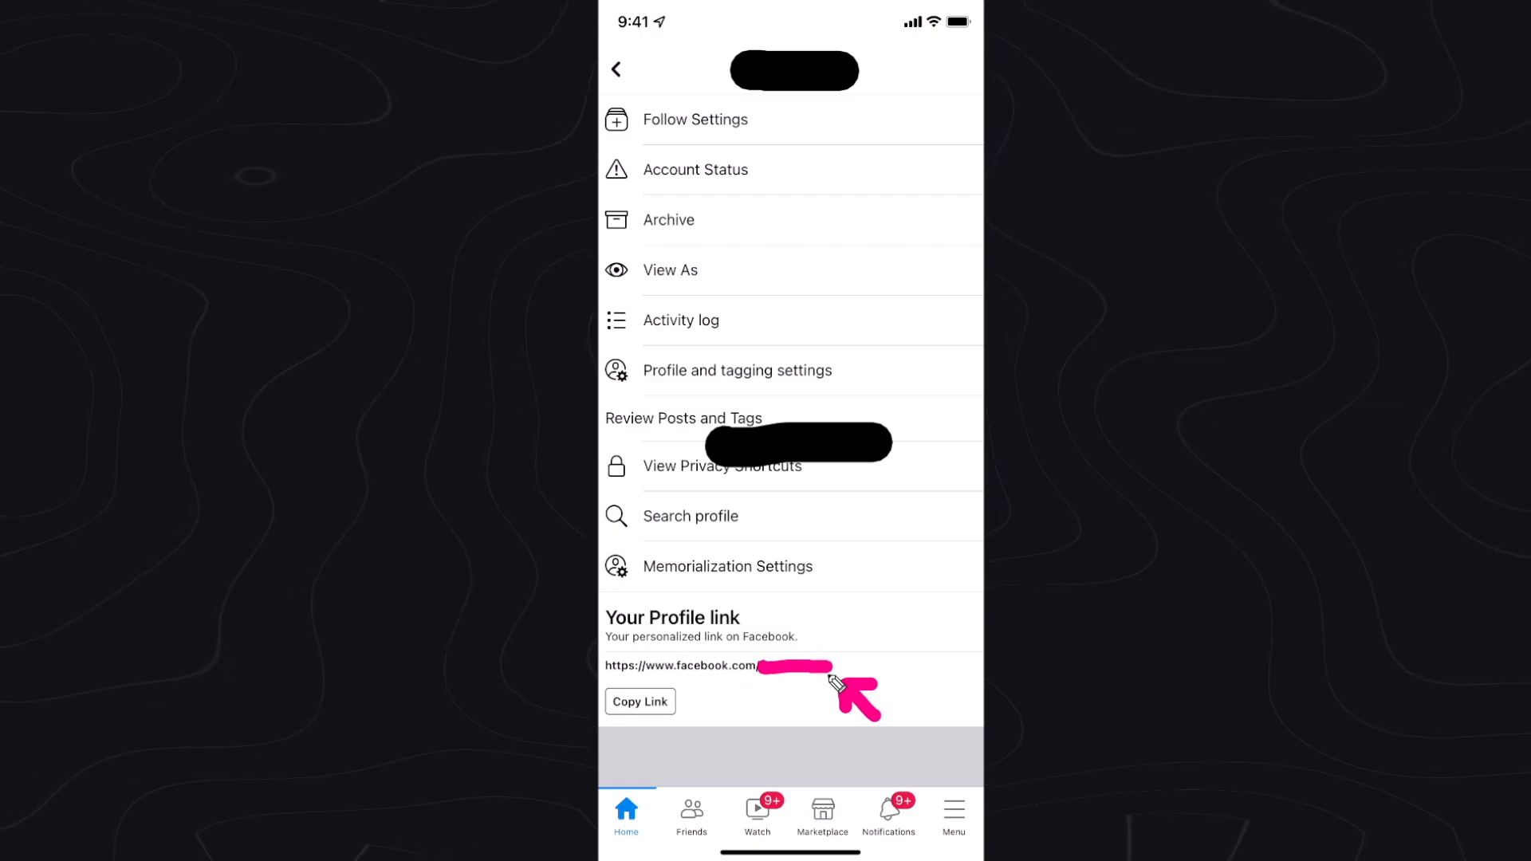
mouse_move(789, 259)
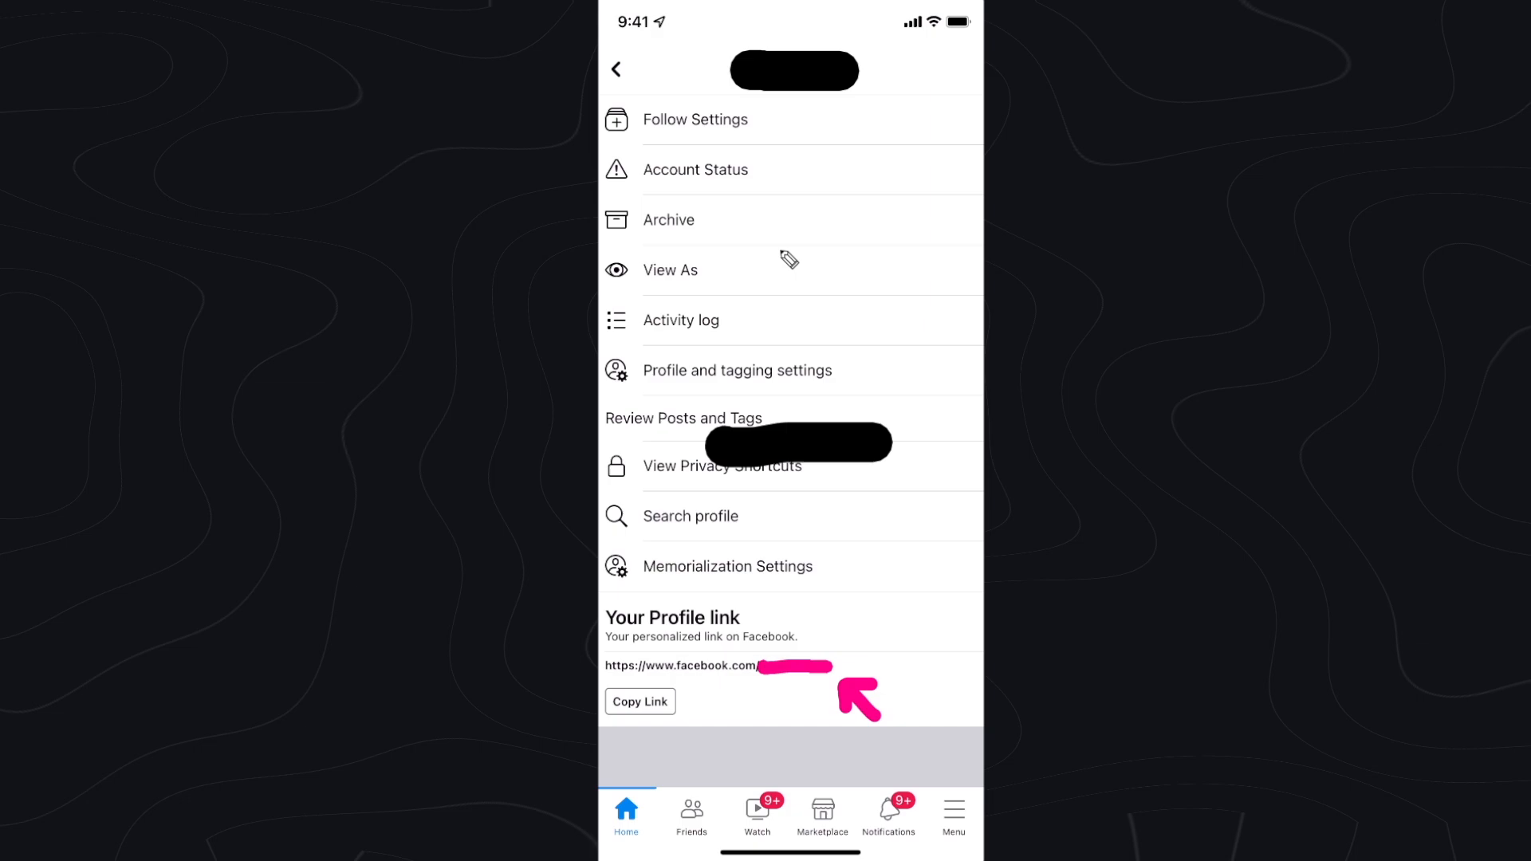
mouse_move(635, 78)
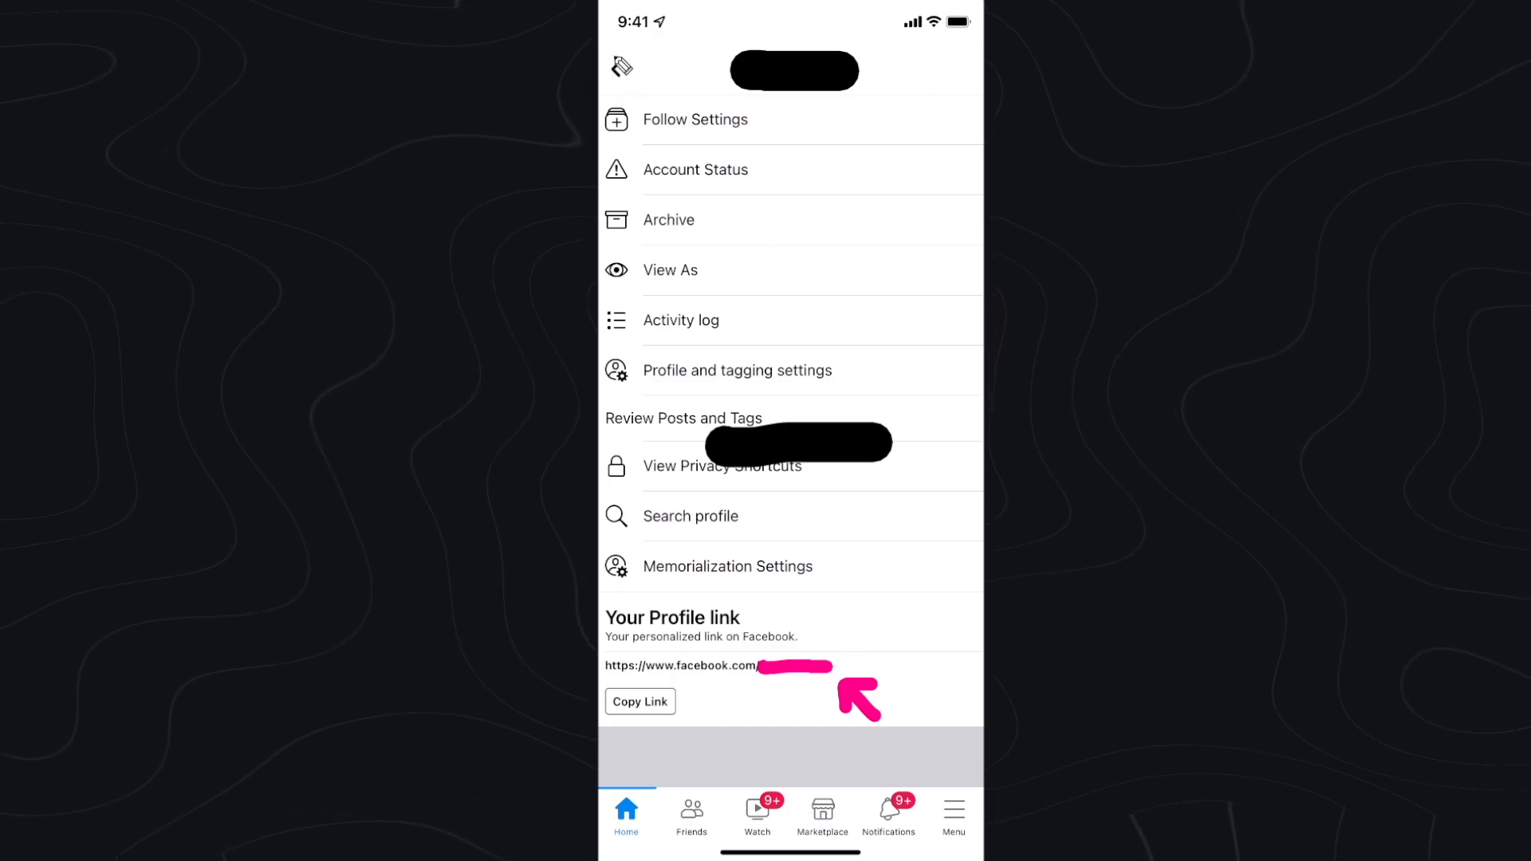
left_click(625, 816)
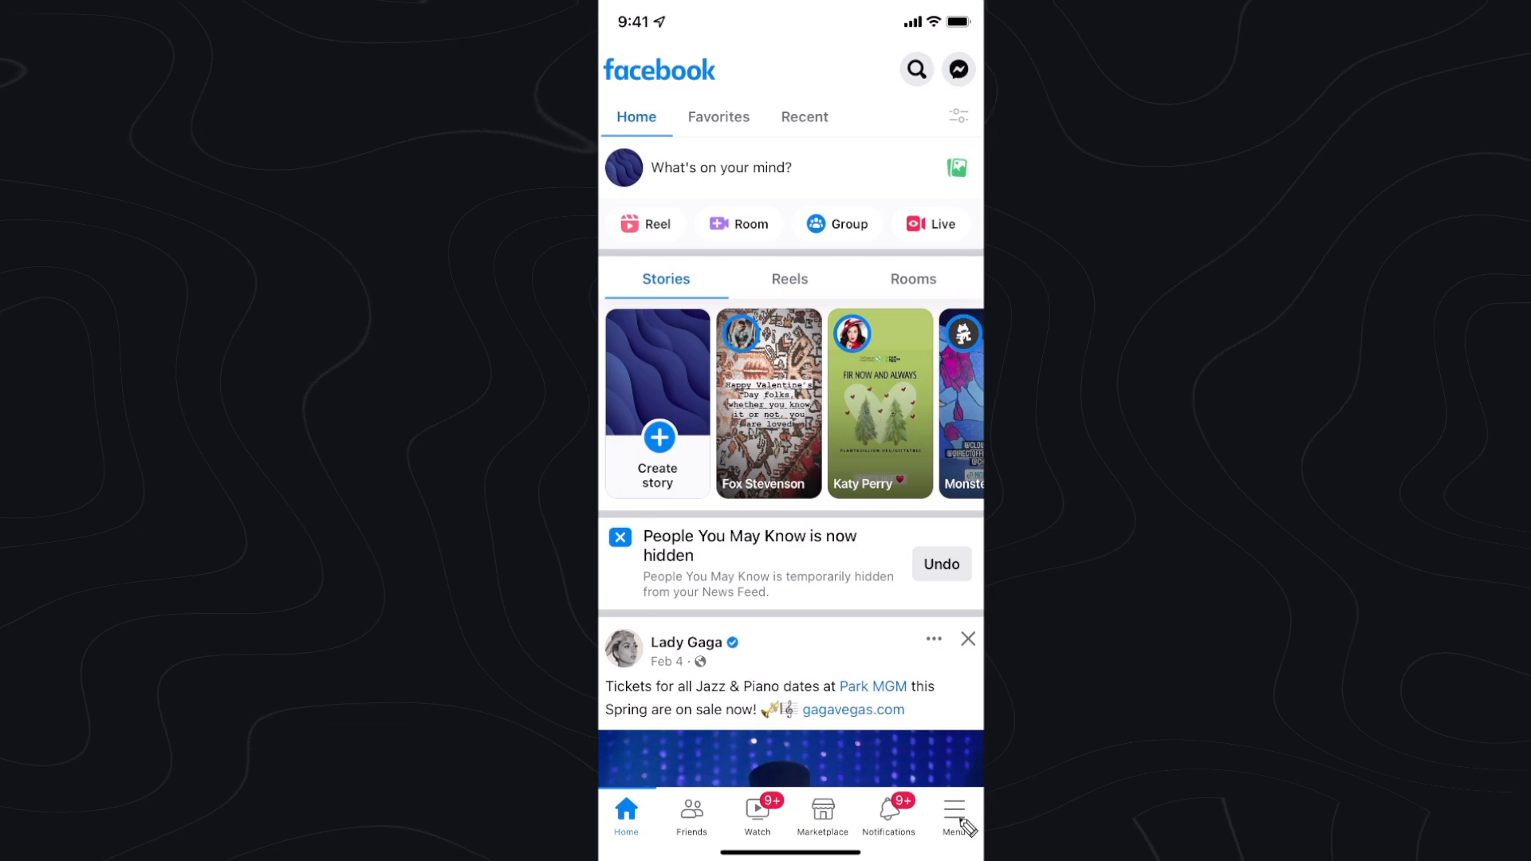
Reach Apps and Websites under Permissions via Menu > Settings & Privacy > Settings
left_click(954, 812)
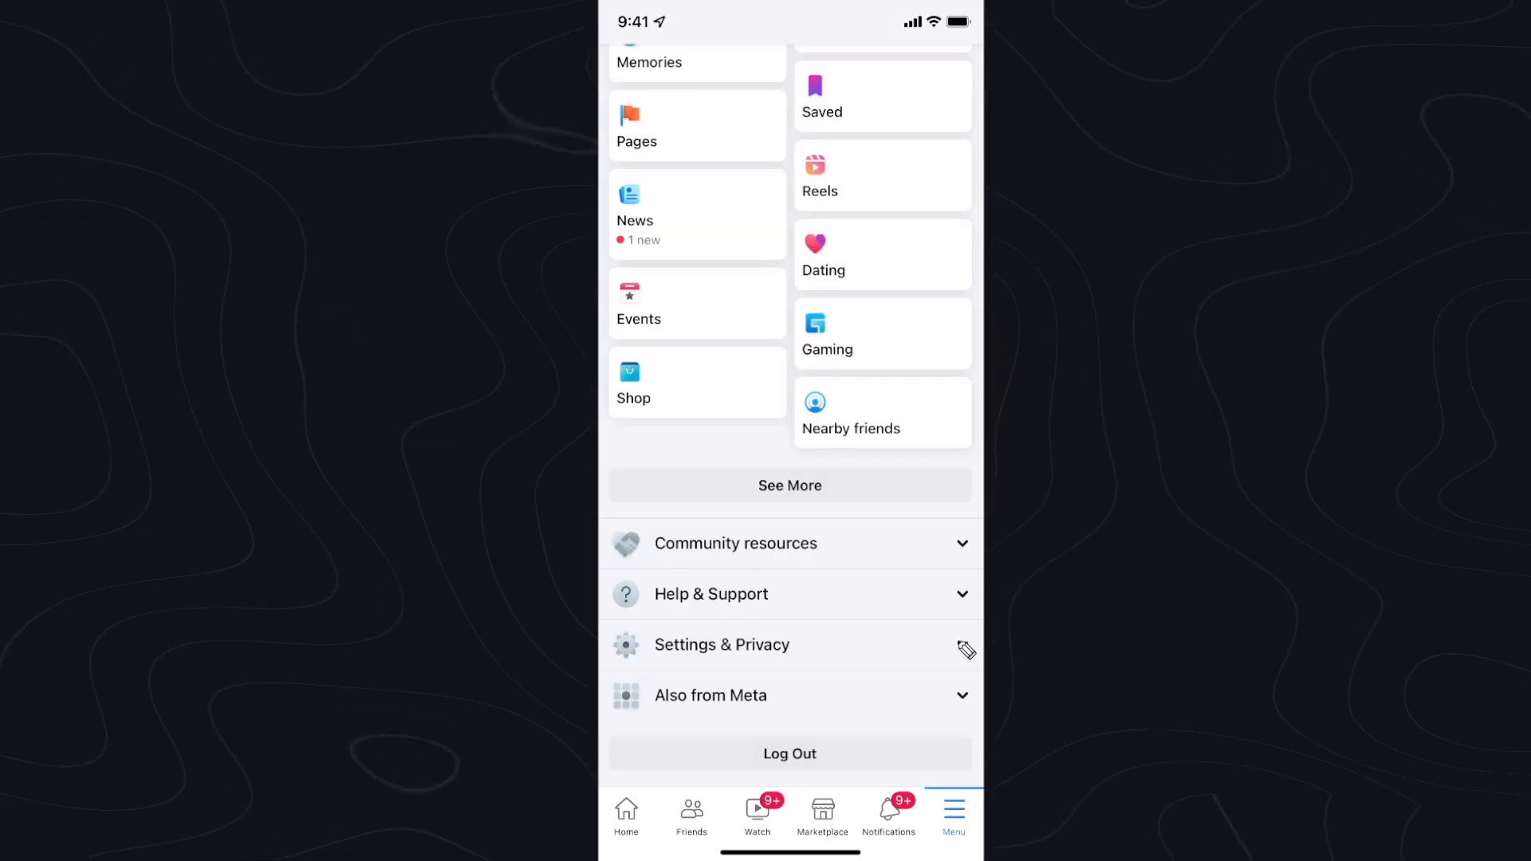
left_click(721, 644)
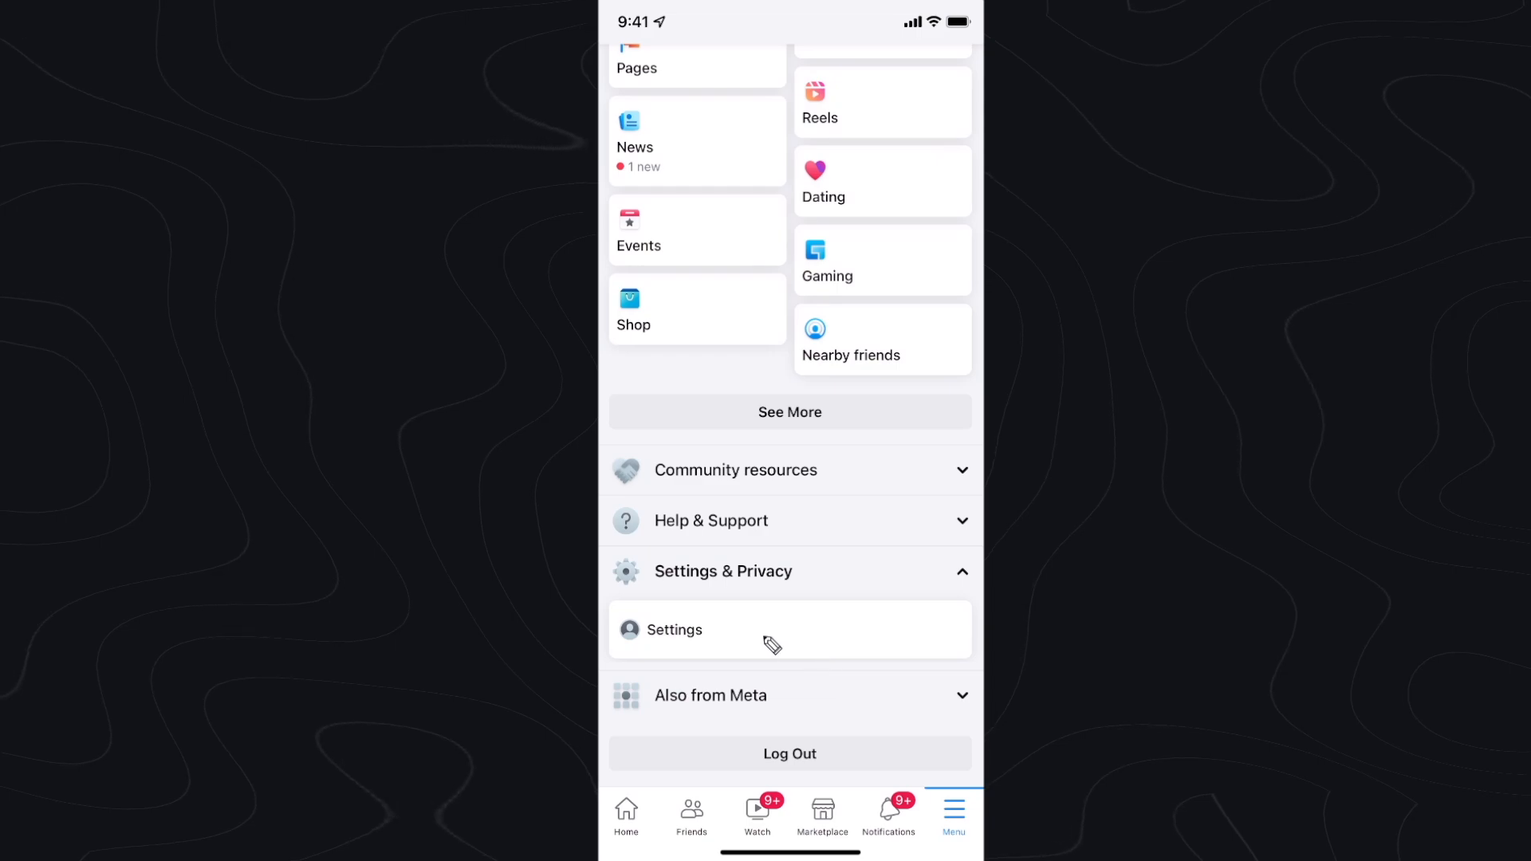
left_click(673, 631)
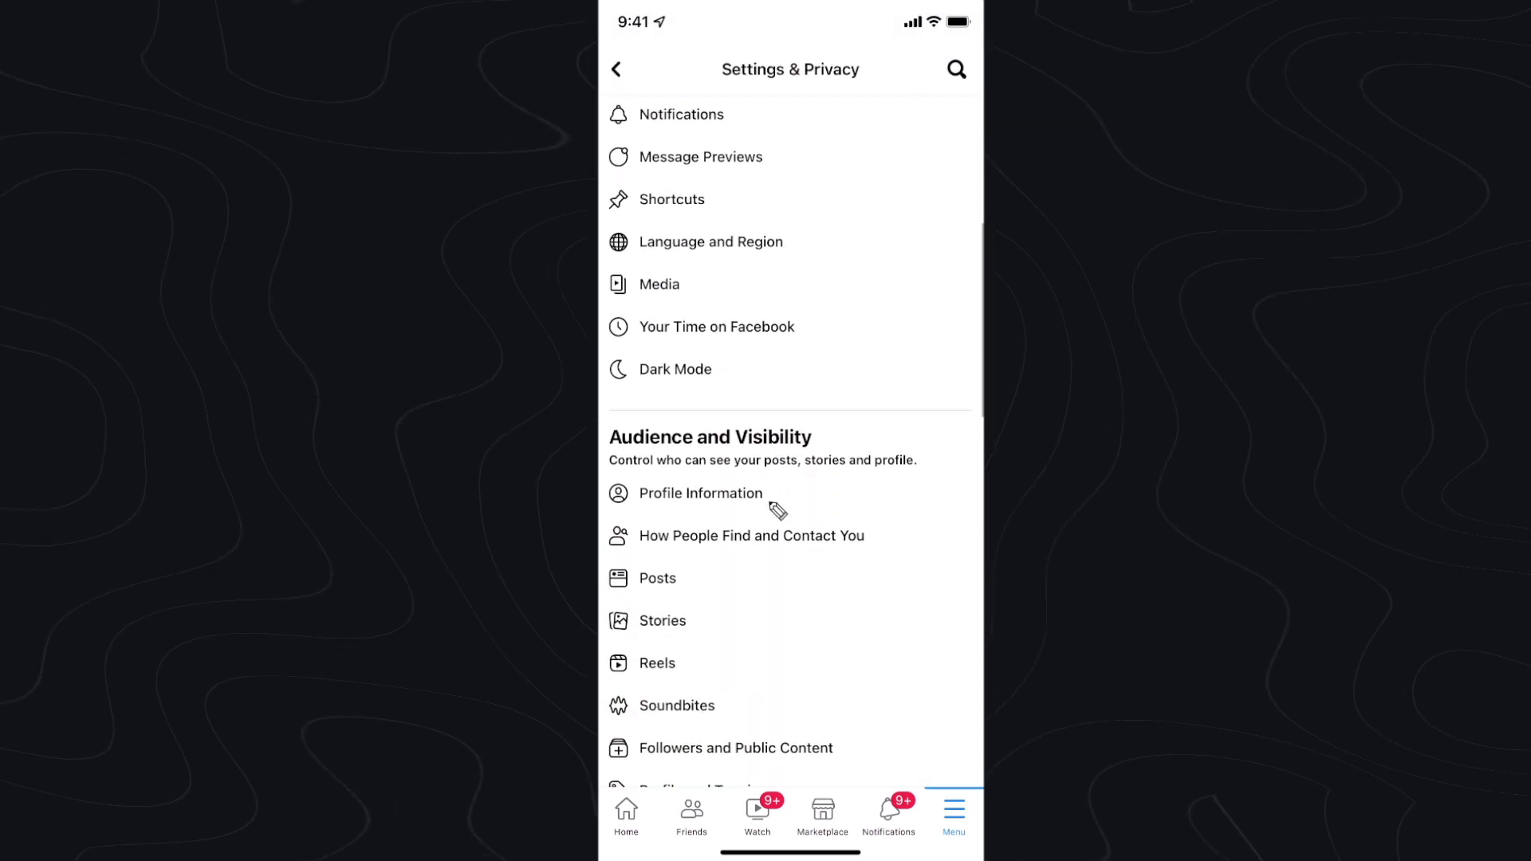
scroll("down", 3)
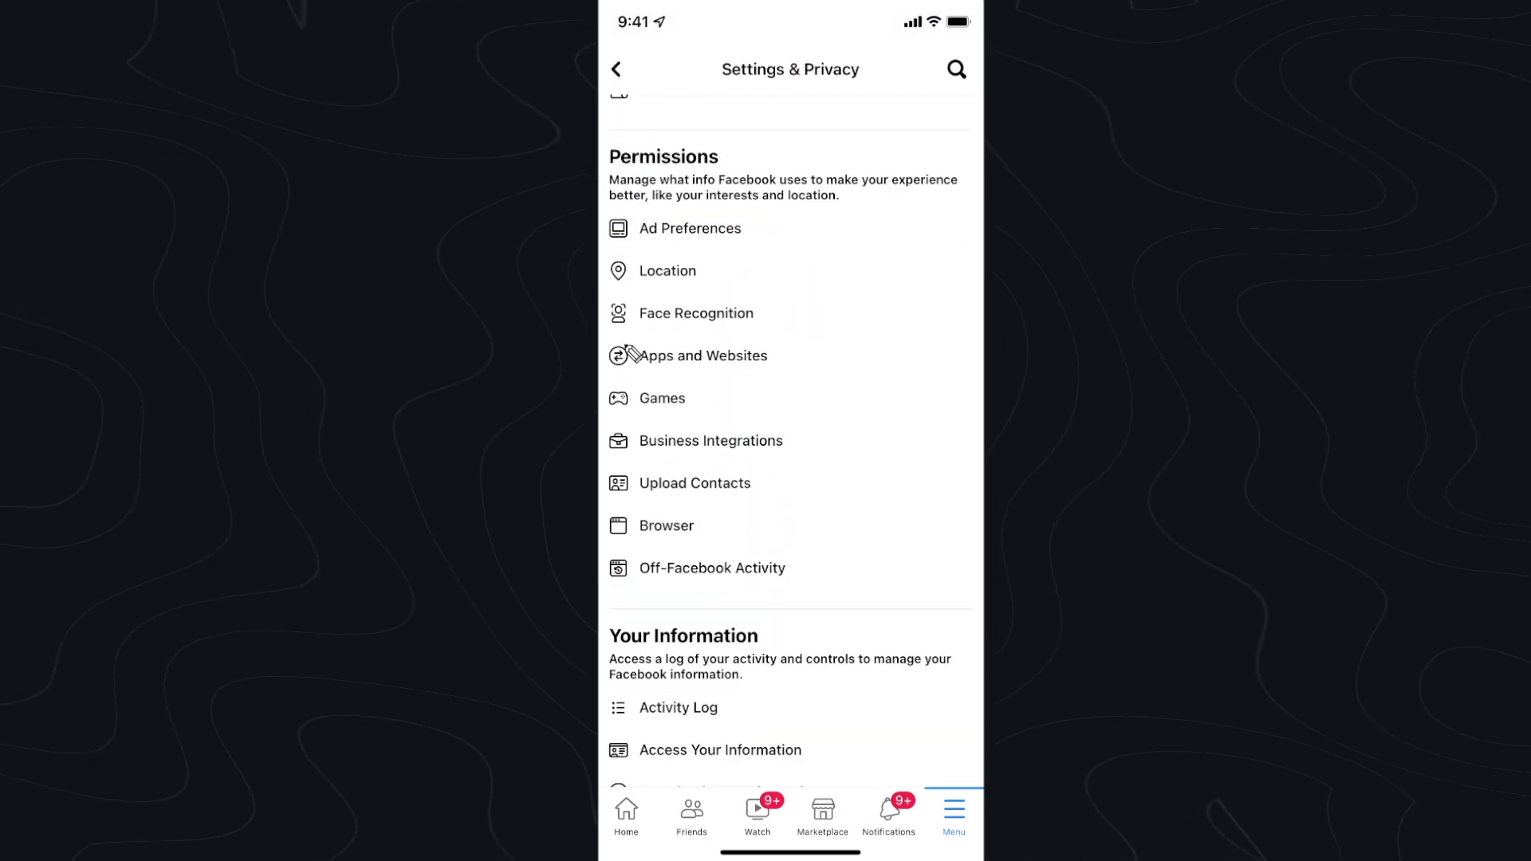
mouse_move(714, 364)
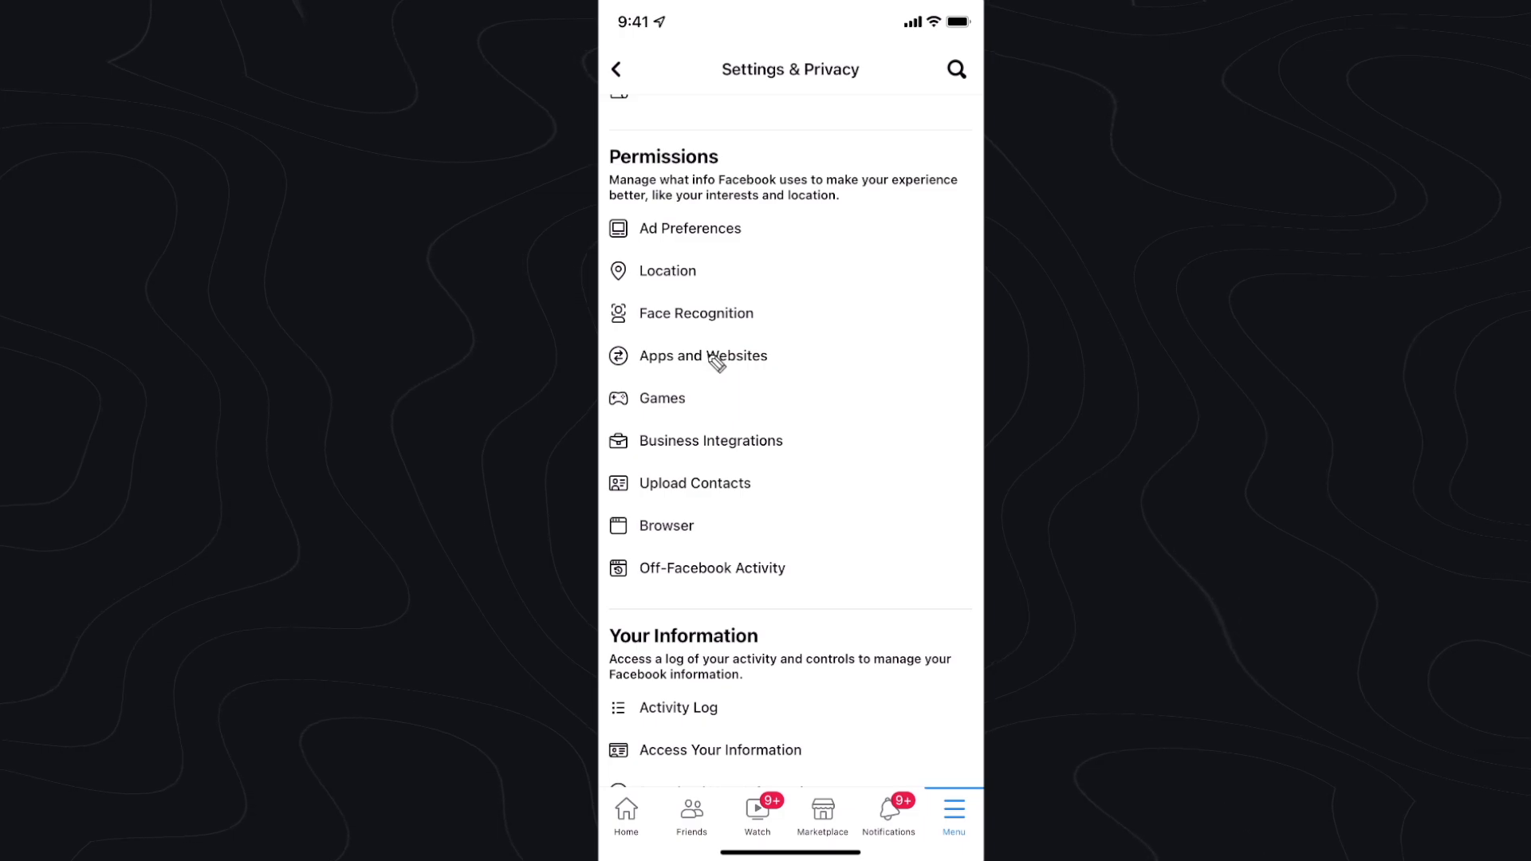
left_click(703, 356)
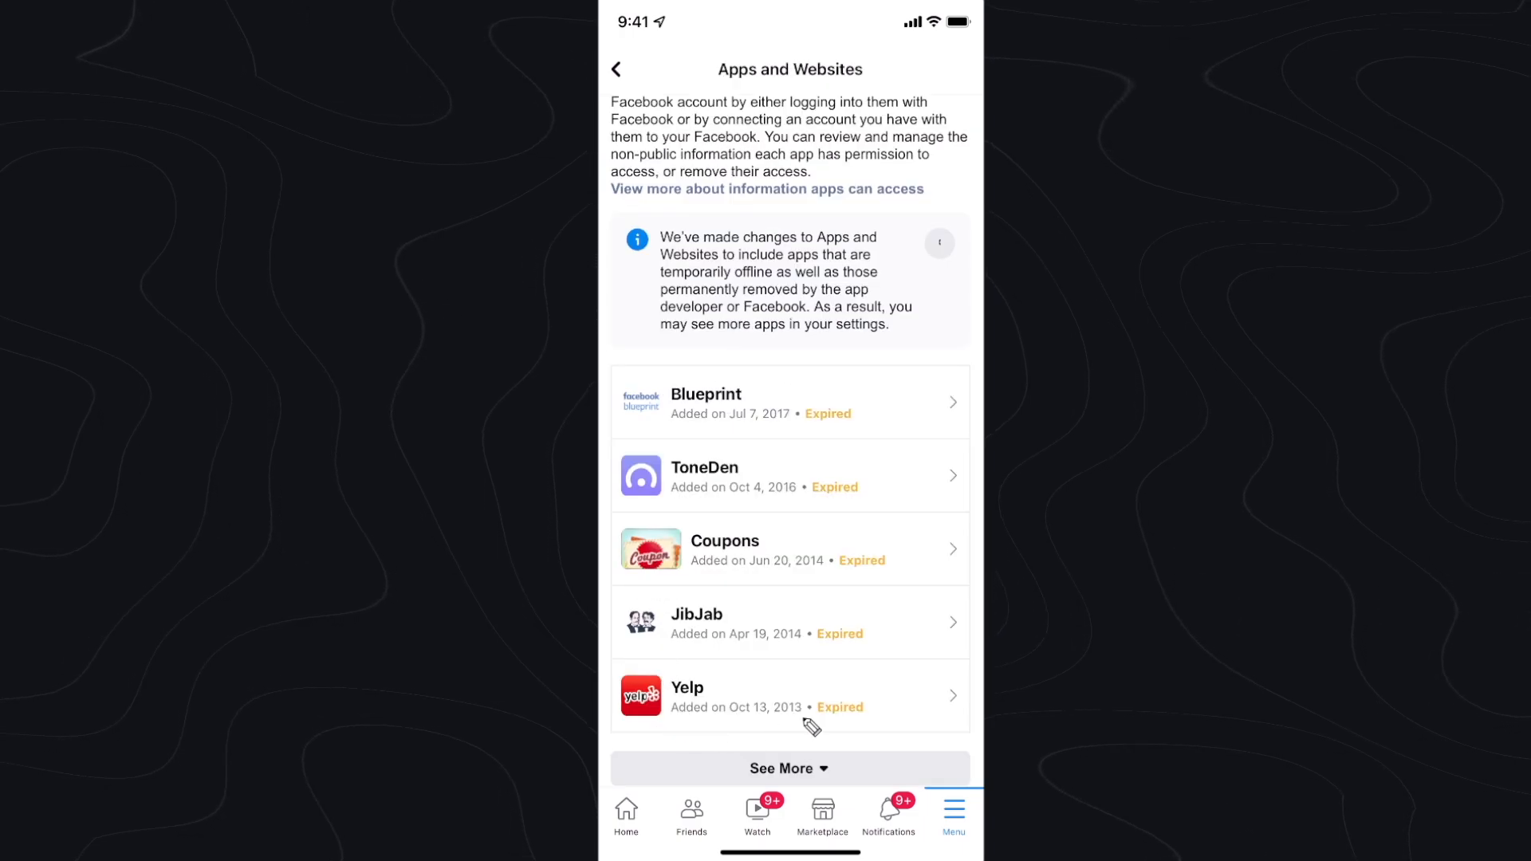
mouse_move(752, 467)
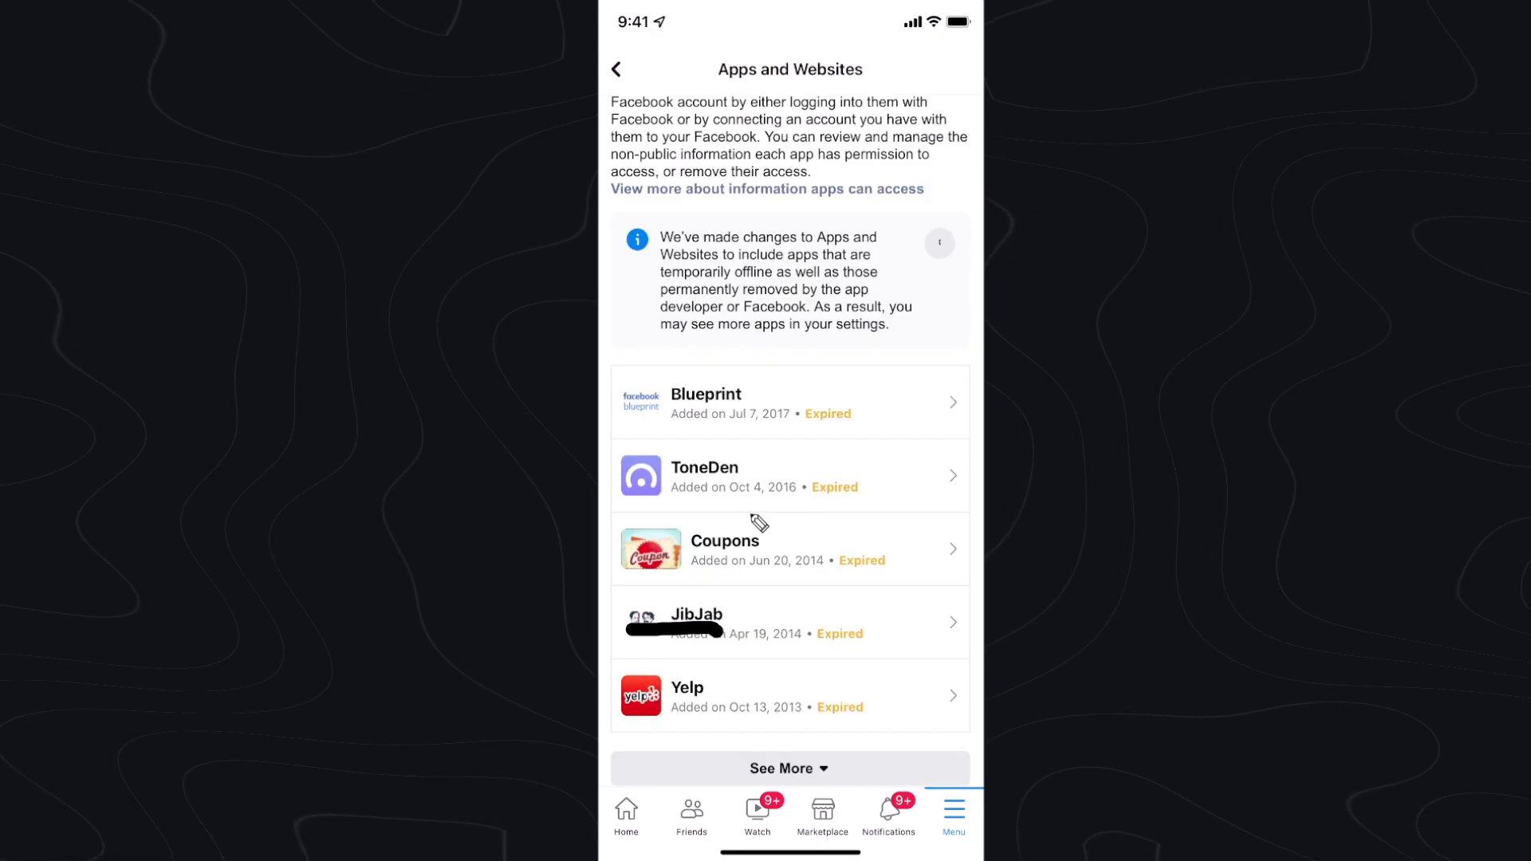
mouse_move(756, 421)
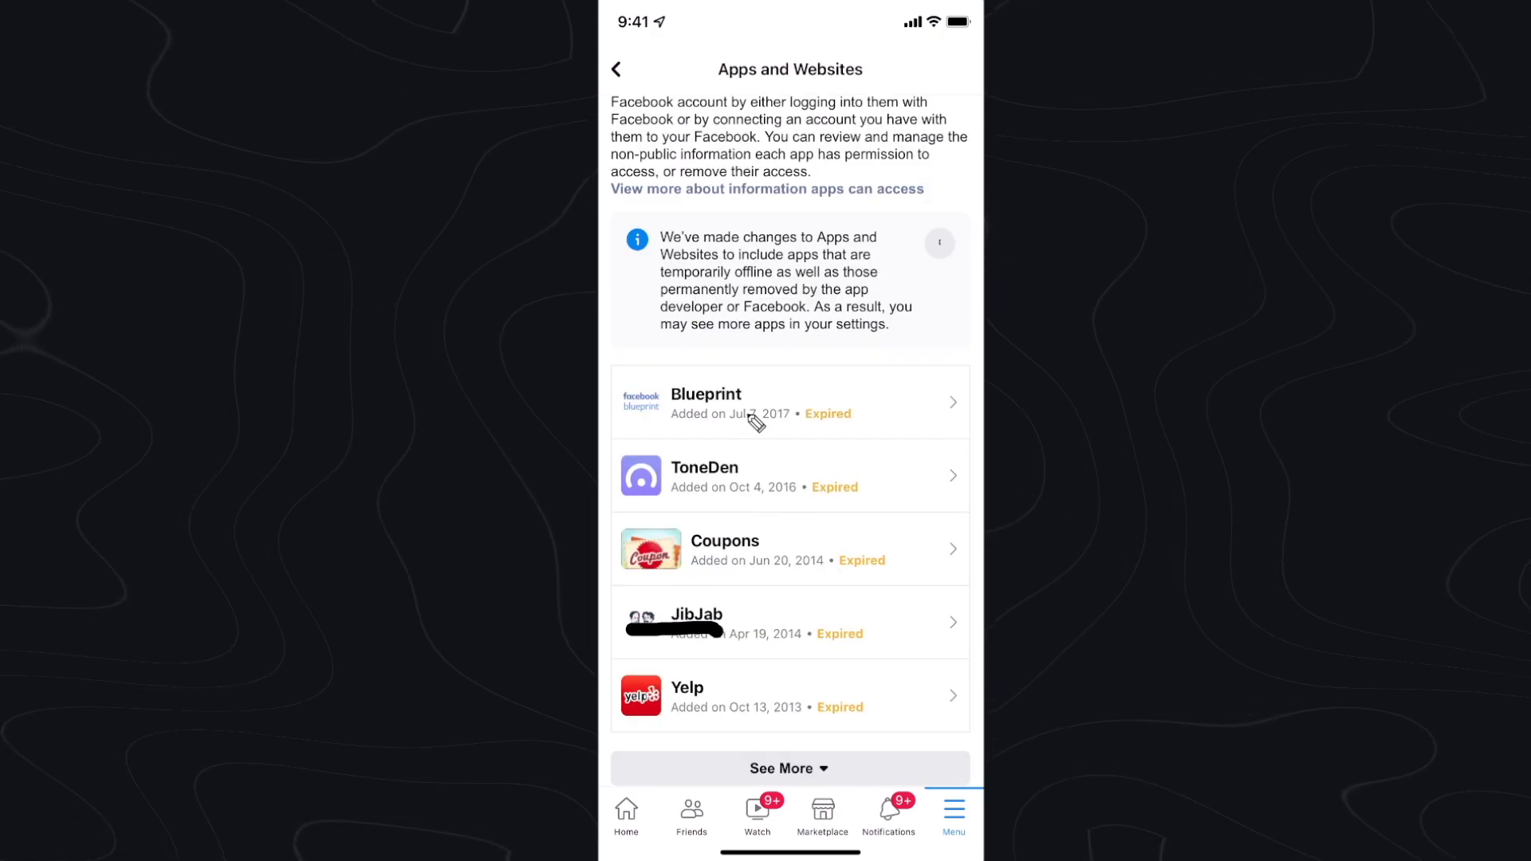